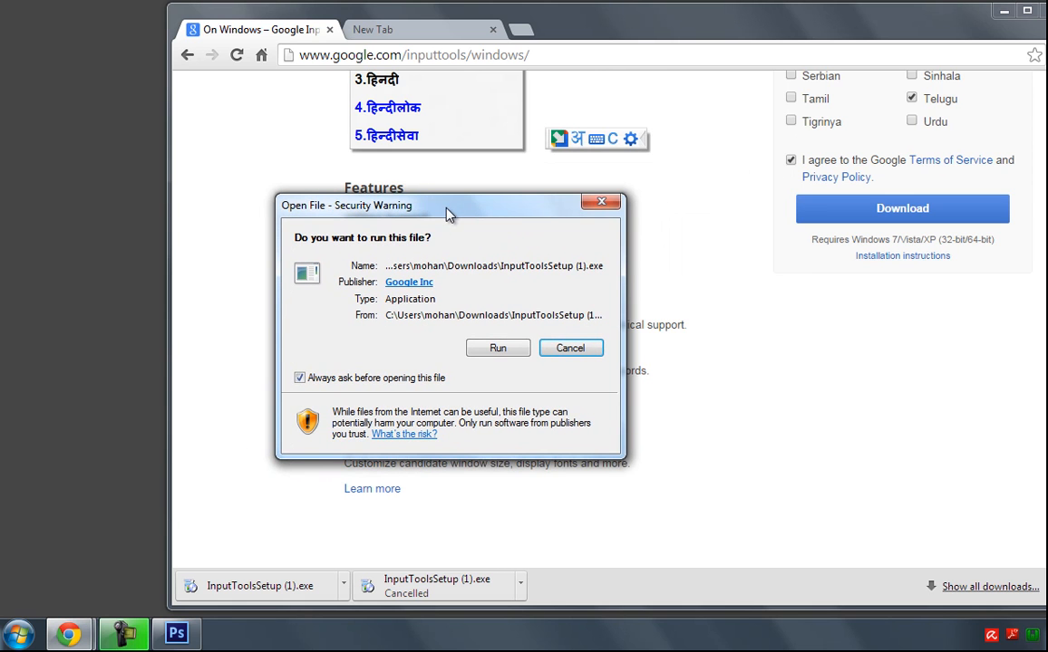
{"action": "mouse_move", "coordinate": [250, 408]}
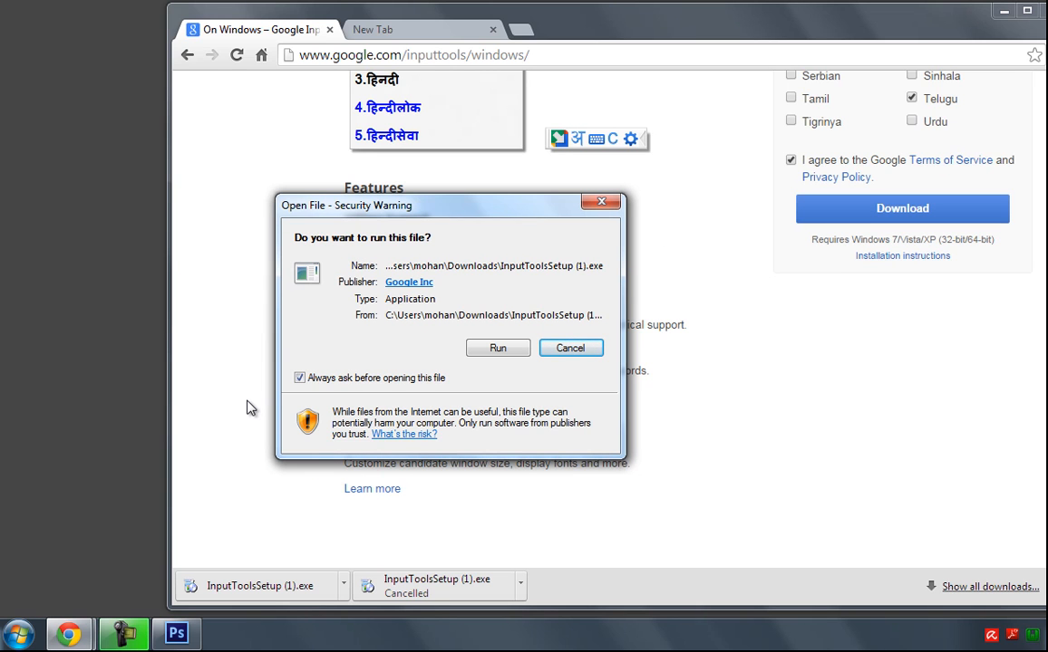
{"action": "mouse_move", "coordinate": [717, 427]}
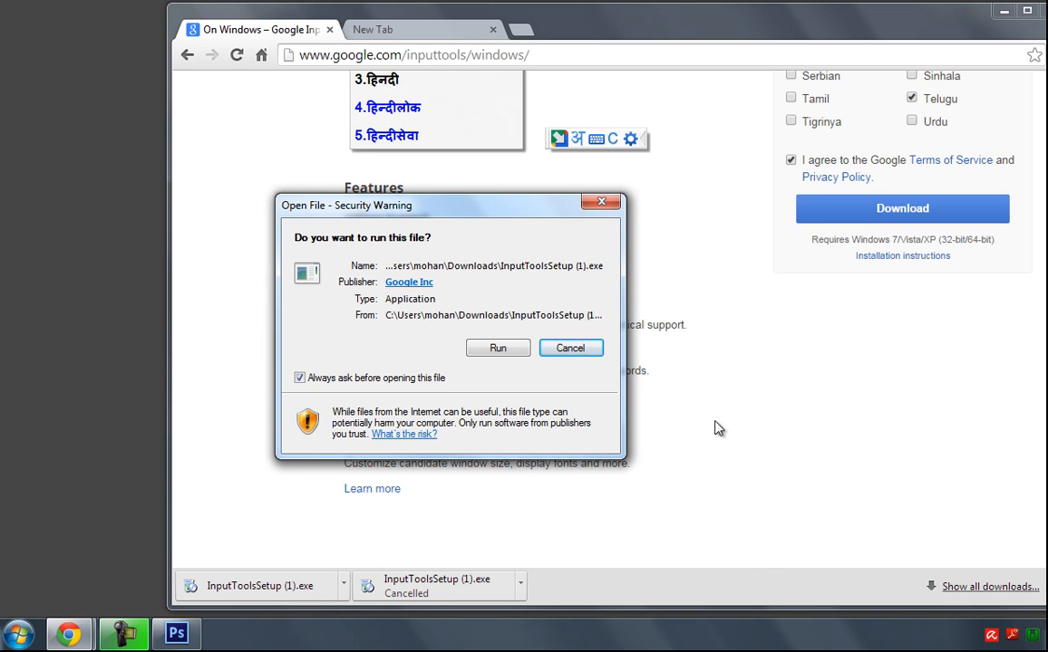
{"action": "mouse_move", "coordinate": [900, 218]}
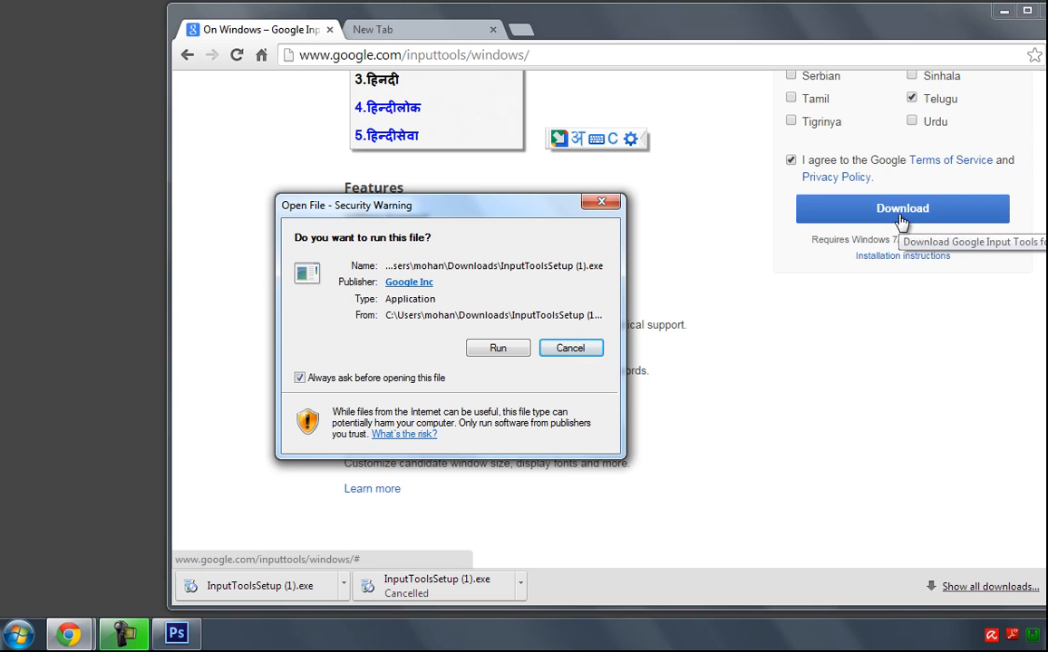
{"action": "mouse_move", "coordinate": [548, 285]}
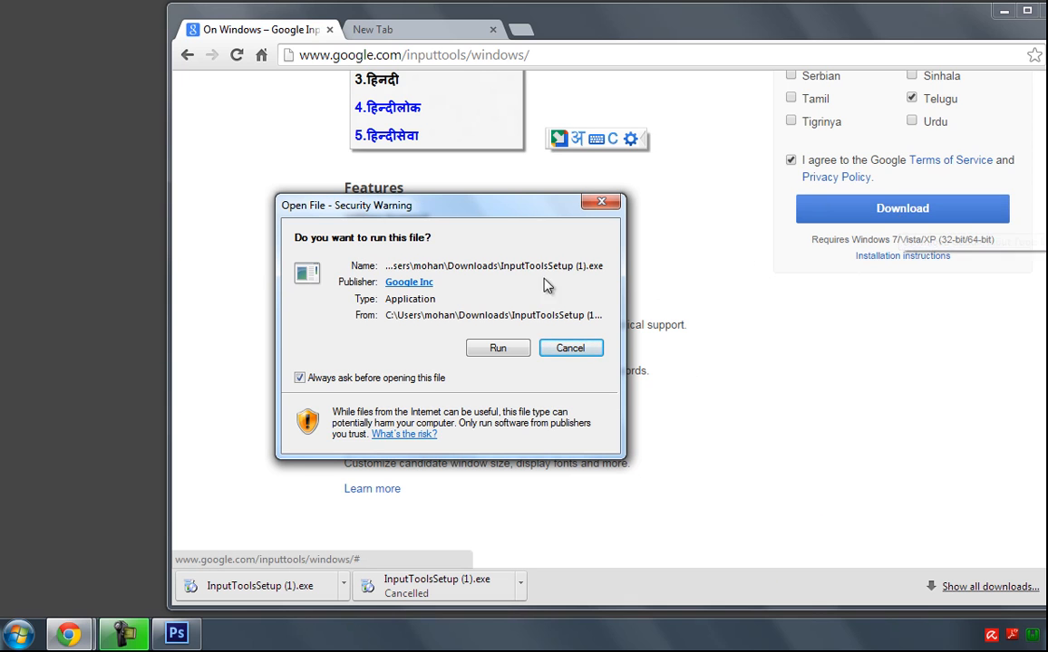
Step: Run the downloaded Google Input Tools setup, let it finish installing, and close the installer
{"action": "left_click", "coordinate": [570, 348]}
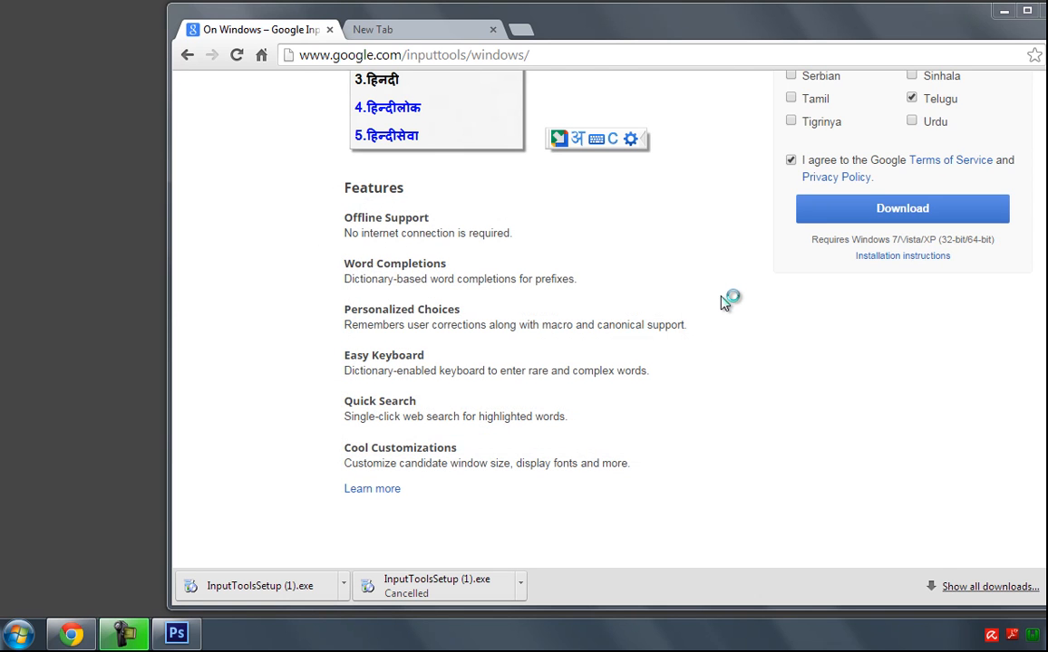
{"action": "mouse_move", "coordinate": [442, 353]}
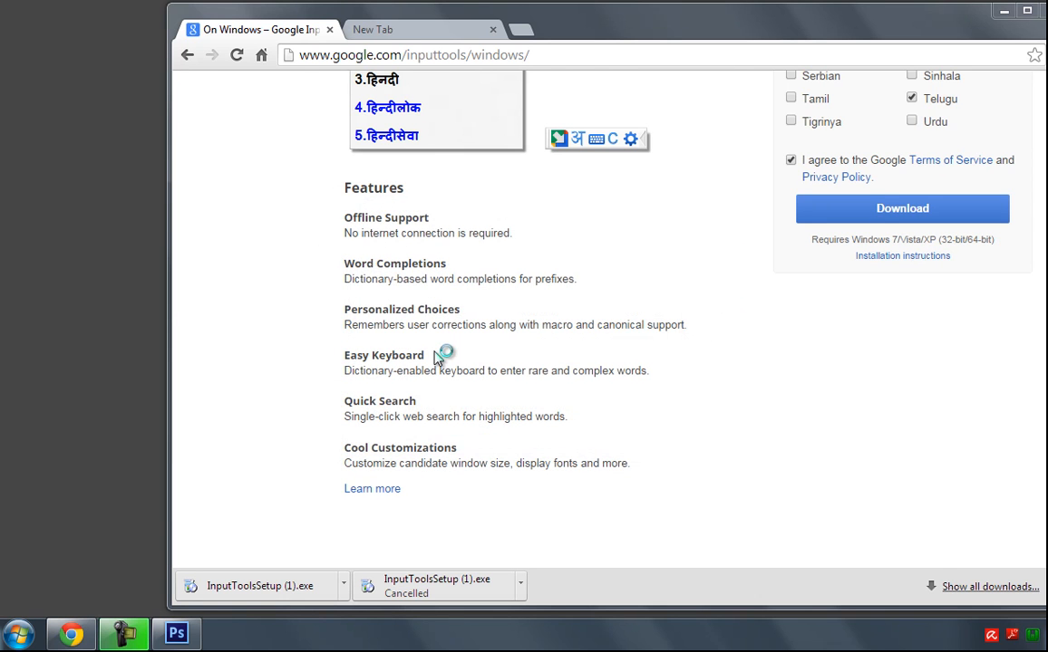
{"action": "left_click", "coordinate": [902, 209]}
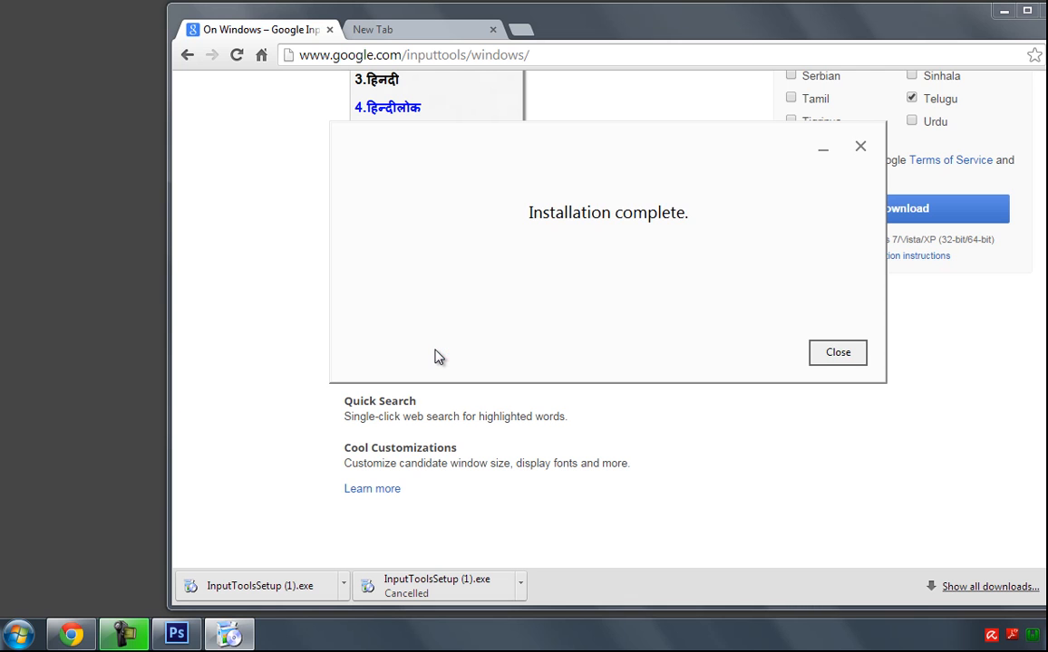
{"action": "mouse_move", "coordinate": [790, 370]}
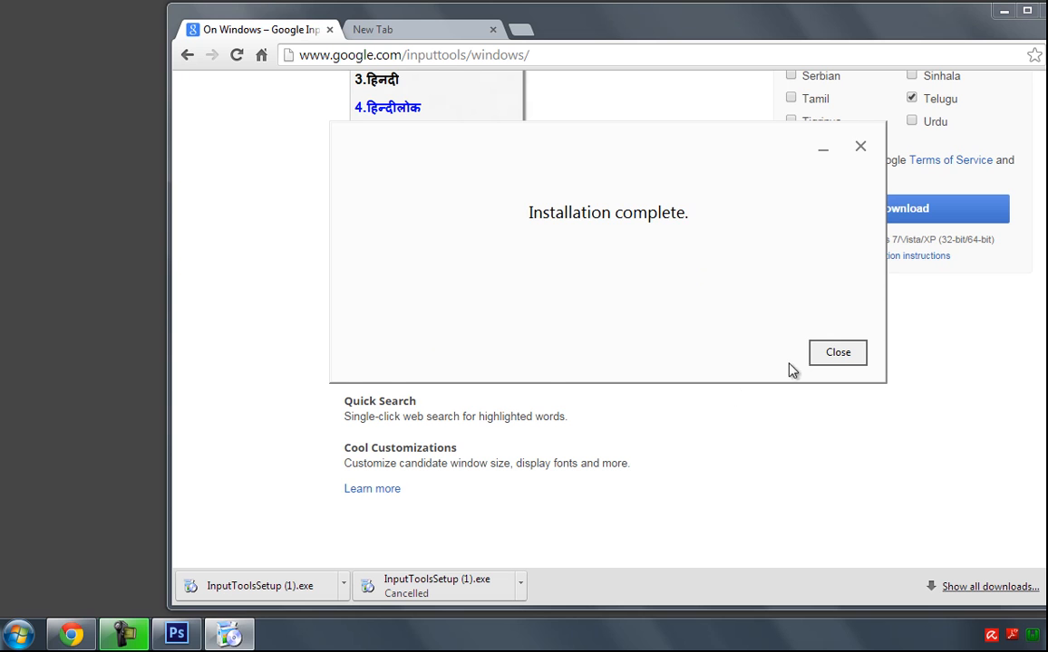
{"action": "left_click", "coordinate": [838, 352]}
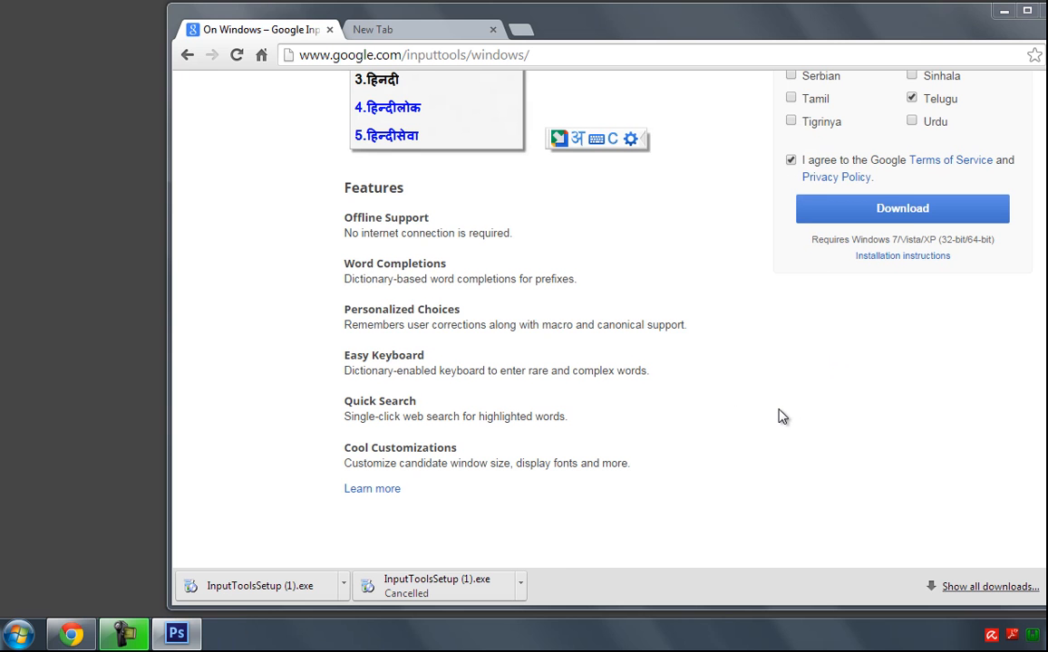
{"action": "scroll", "scroll_direction": "up", "scroll_amount": 3}
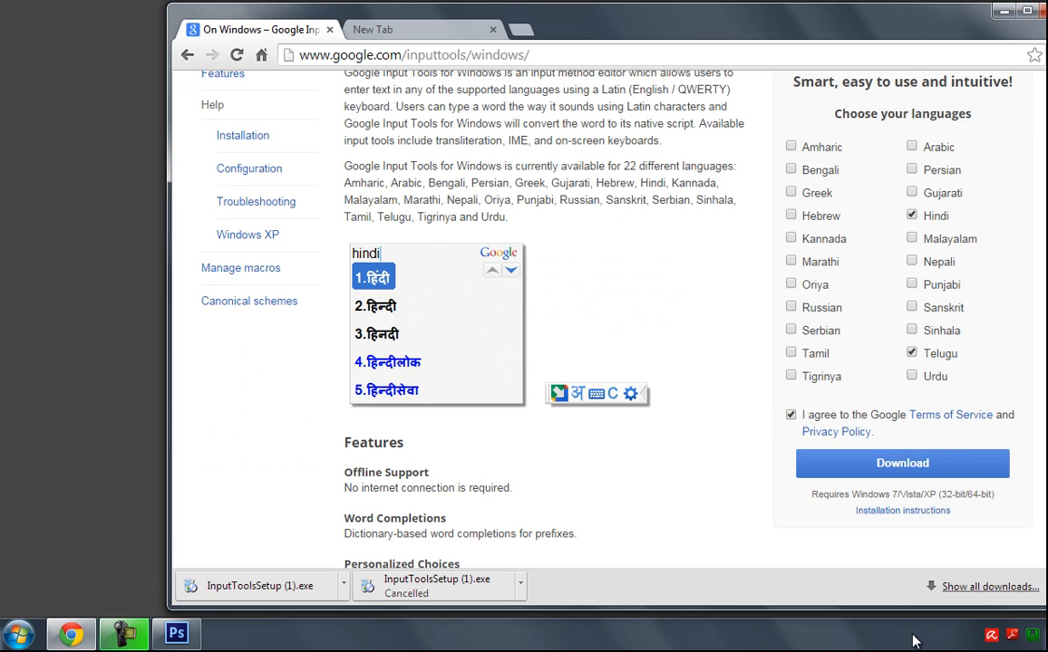
Step: Reach Region and Language in Control Panel and show its Keyboards and Languages settings
{"action": "left_click", "coordinate": [17, 634]}
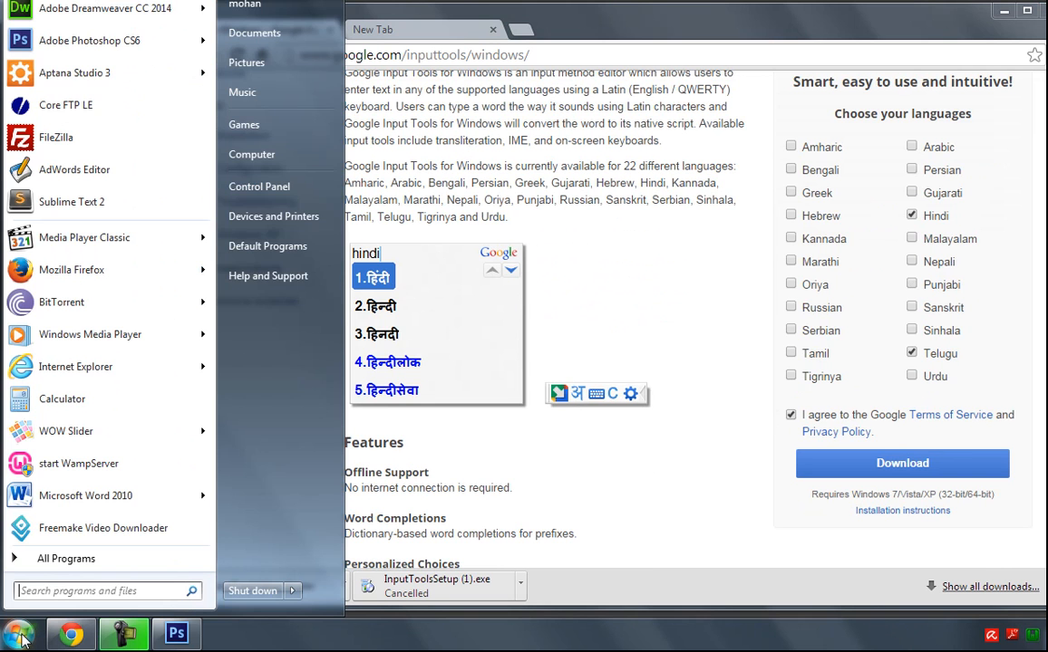
{"action": "left_click", "coordinate": [257, 185]}
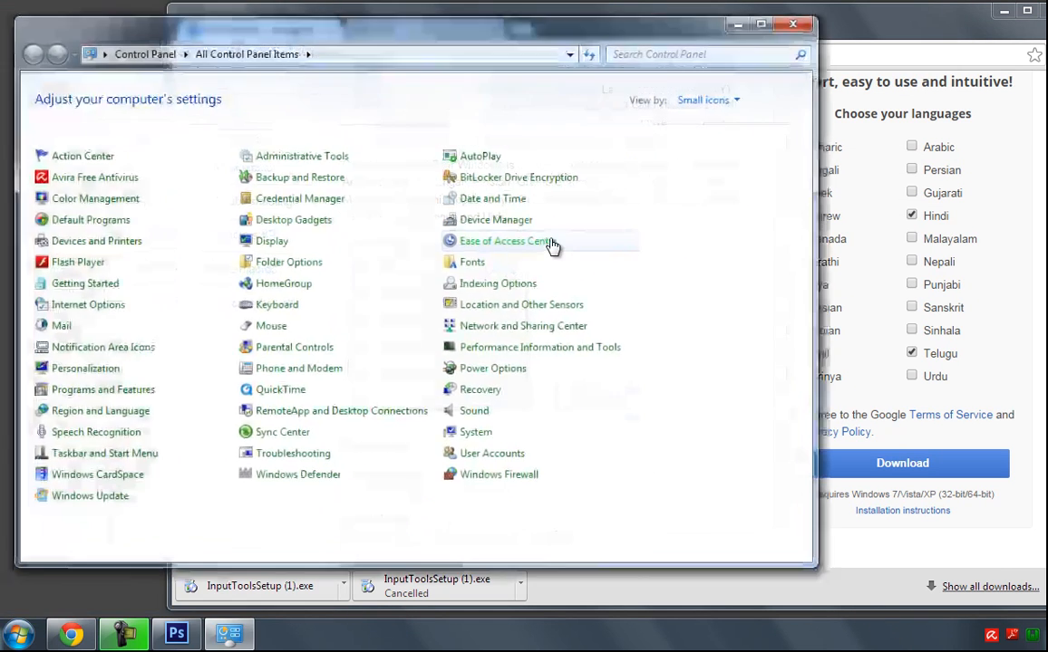
{"action": "mouse_move", "coordinate": [102, 409]}
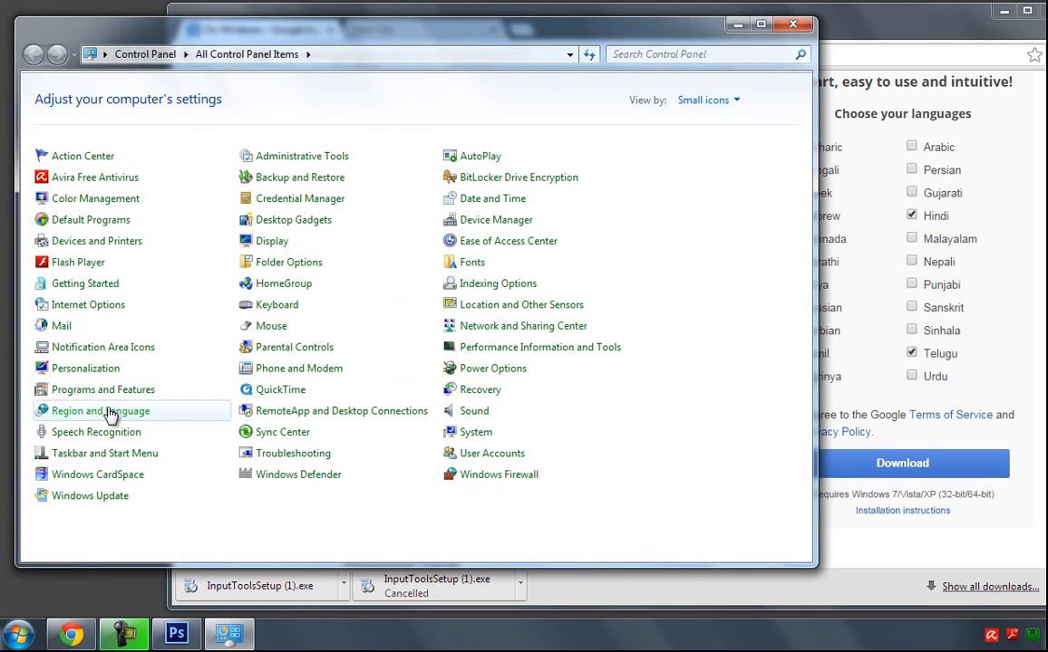
{"action": "left_click", "coordinate": [102, 410]}
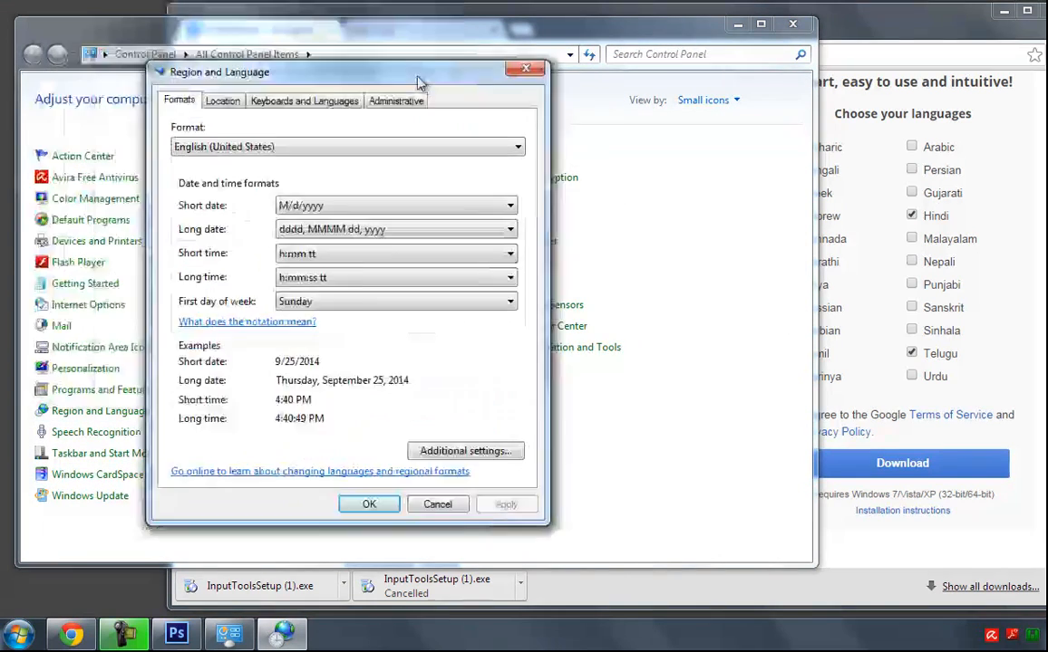
{"action": "left_click", "coordinate": [304, 101]}
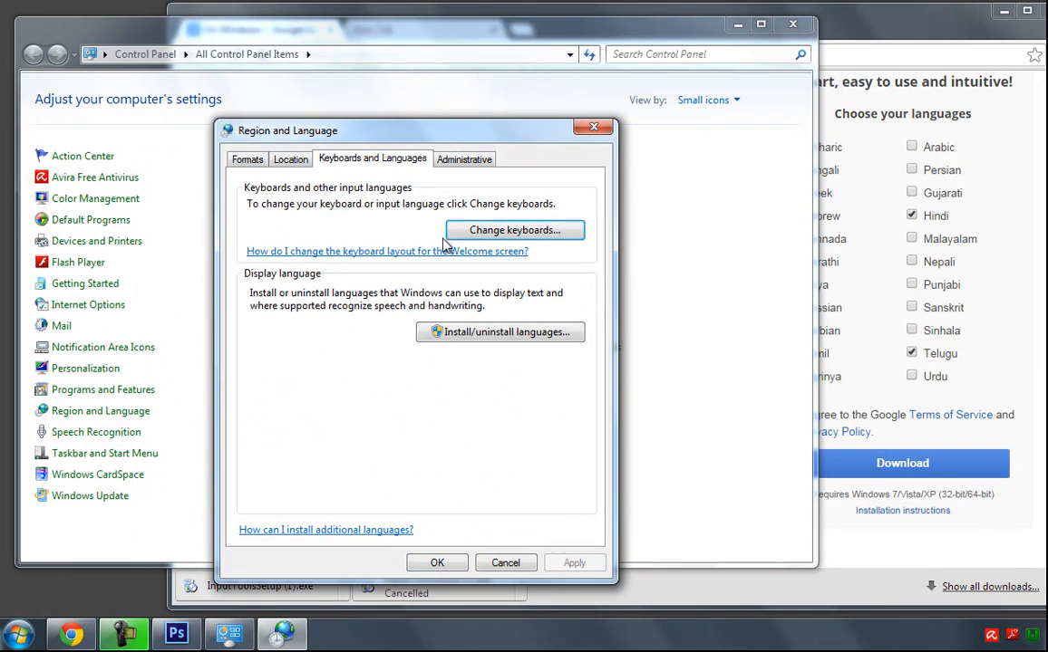
Step: In Text Services and Input Languages, set the language bar to Docked in the taskbar and apply it
{"action": "left_click", "coordinate": [514, 229]}
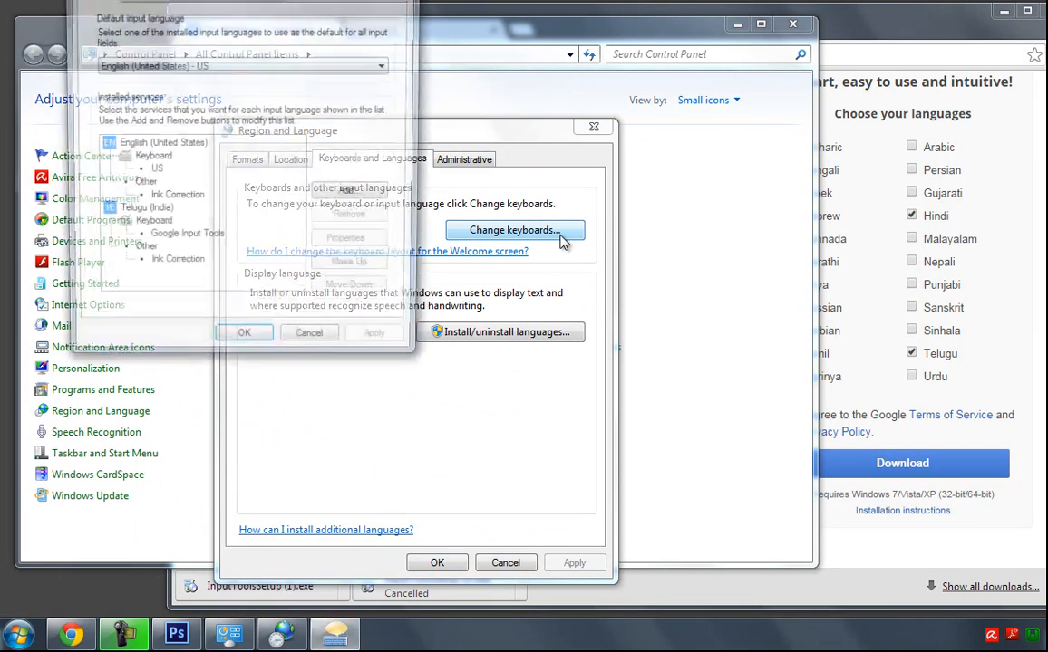
{"action": "left_click", "coordinate": [514, 229]}
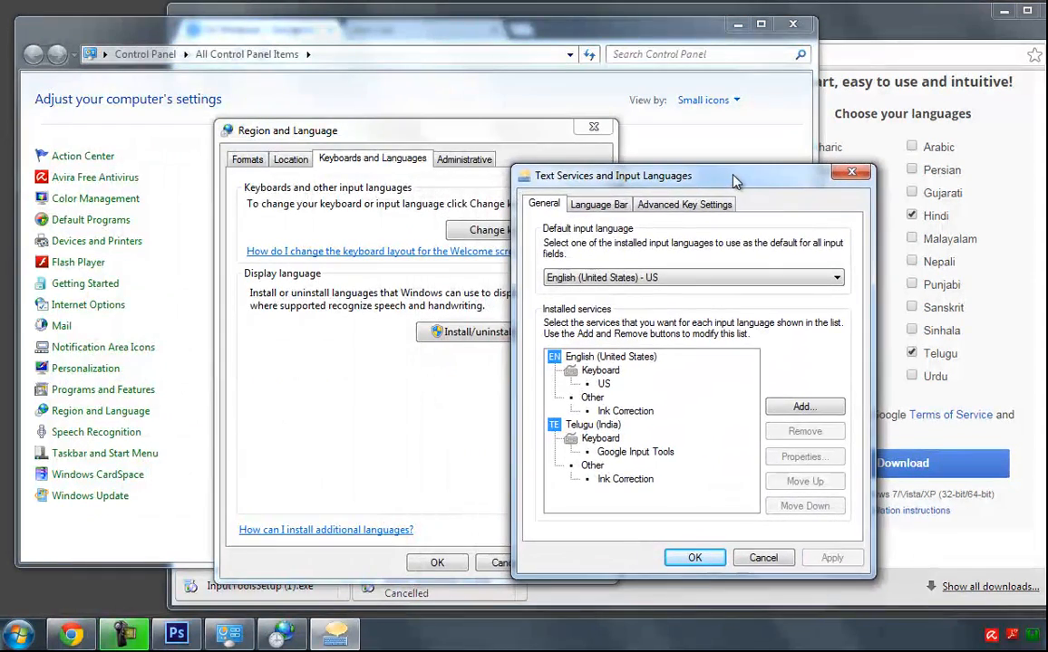
{"action": "left_click", "coordinate": [598, 203]}
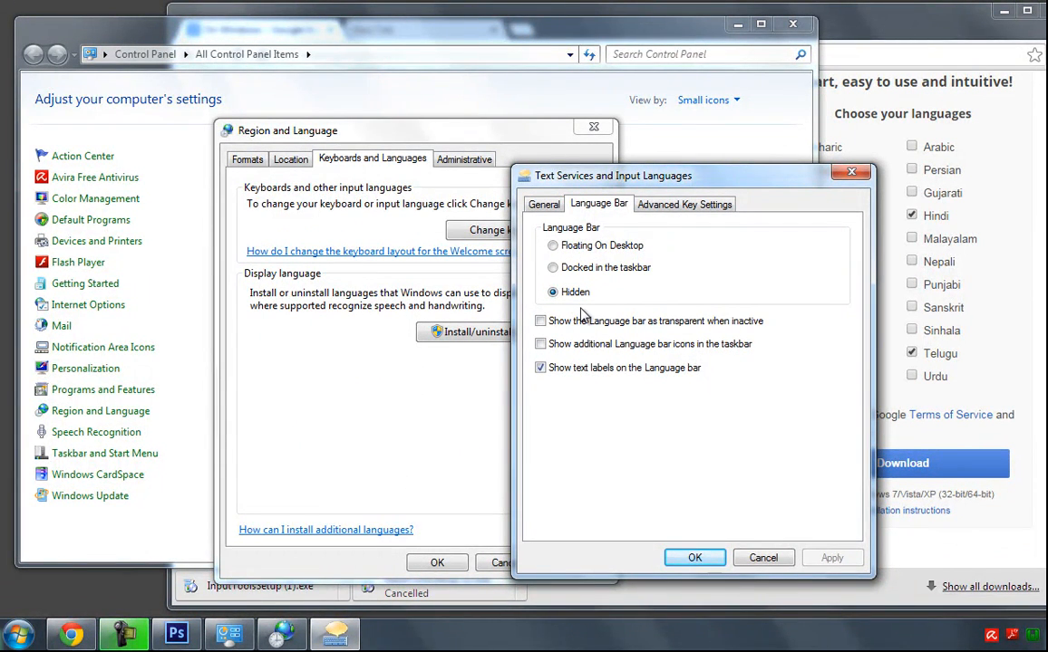
{"action": "left_click", "coordinate": [553, 269]}
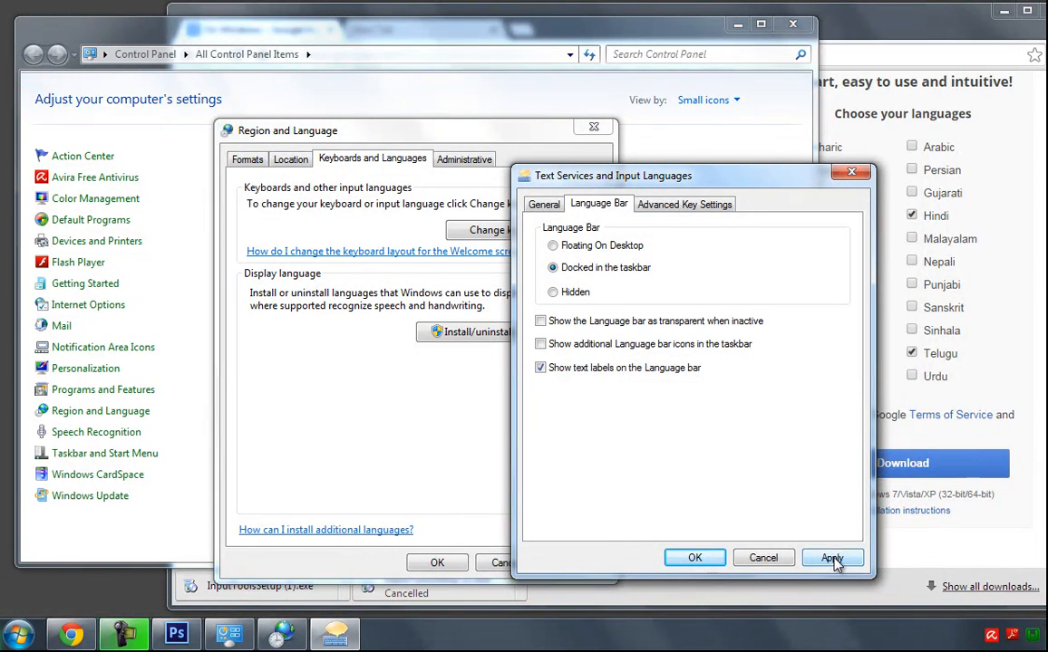
{"action": "left_click", "coordinate": [830, 558]}
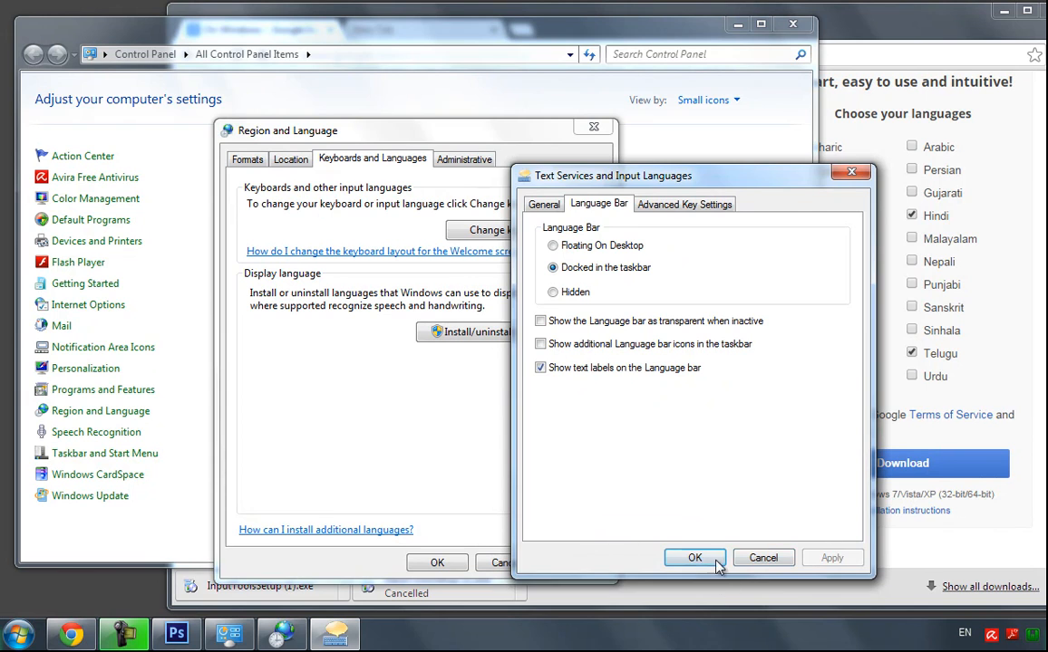
Step: Confirm the input language settings and close Region and Language and Control Panel
{"action": "left_click", "coordinate": [695, 558]}
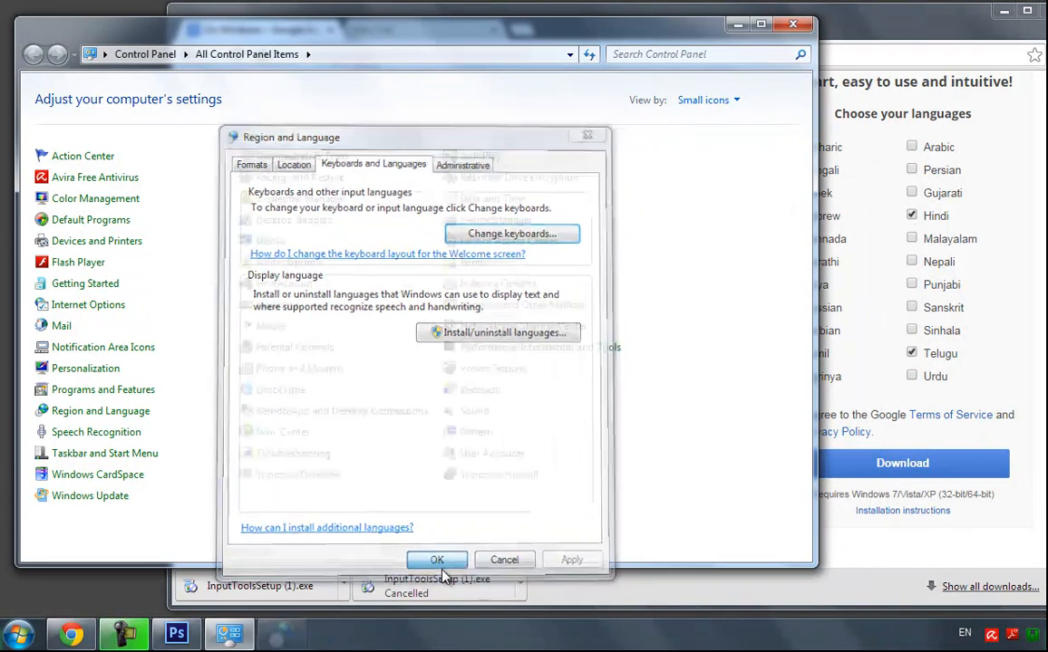
{"action": "left_click", "coordinate": [435, 558]}
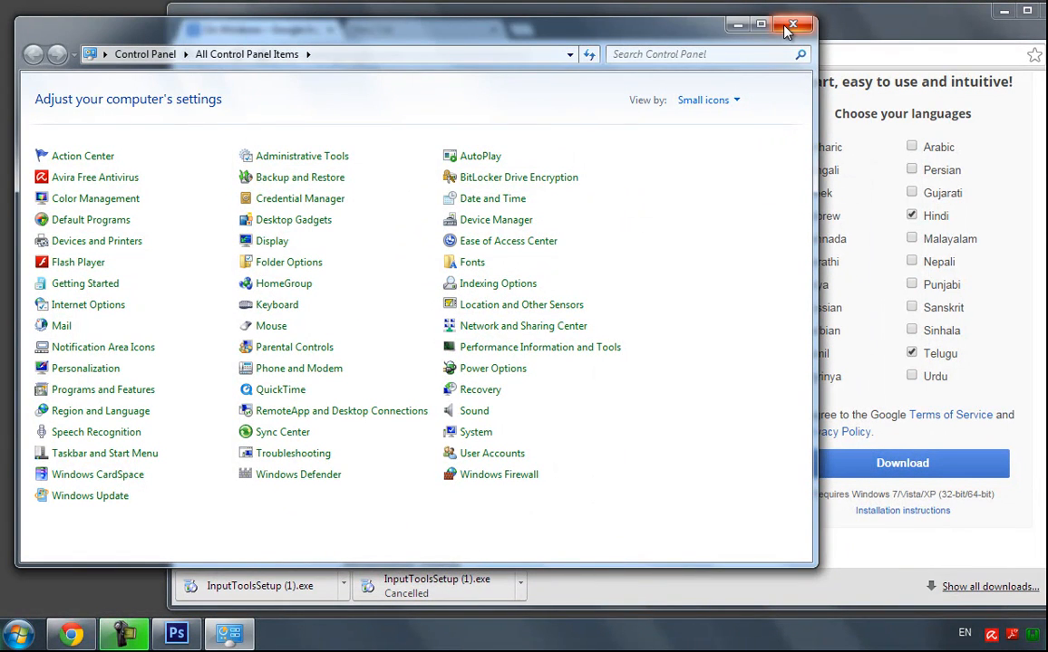
{"action": "left_click", "coordinate": [794, 24]}
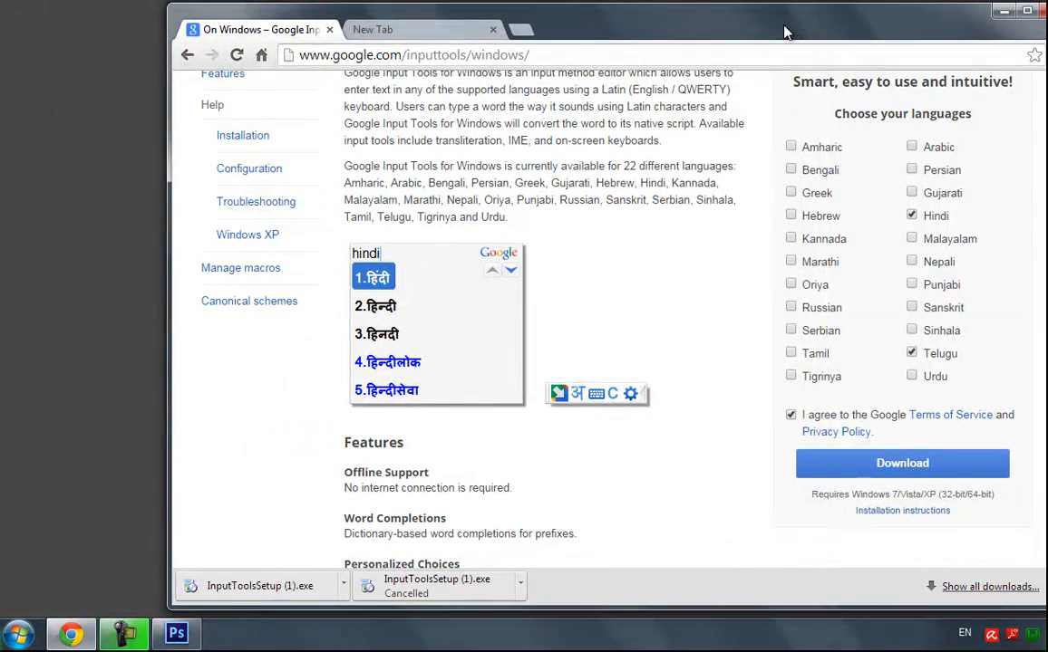